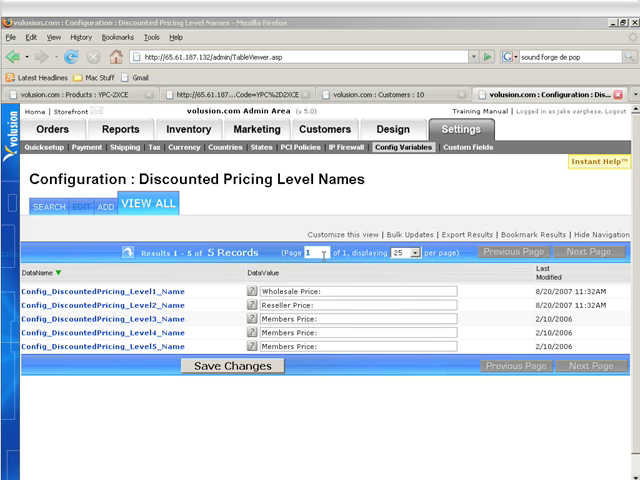
{"action": "mouse_move", "coordinate": [252, 228]}
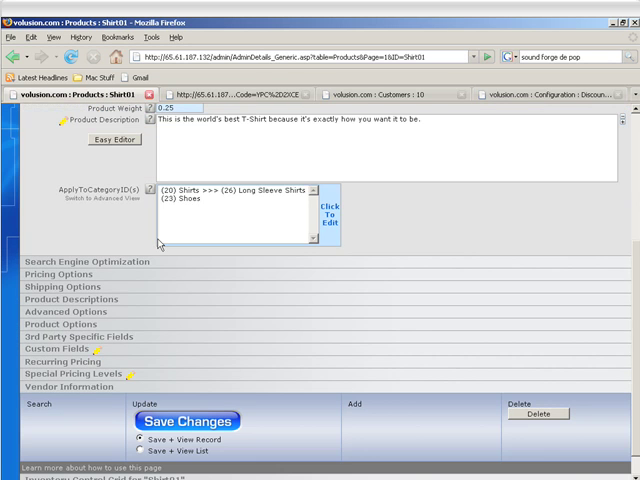
Step: Expand Shirt01's Advanced Options section, then switch to the storefront home page
{"action": "left_click", "coordinate": [54, 312]}
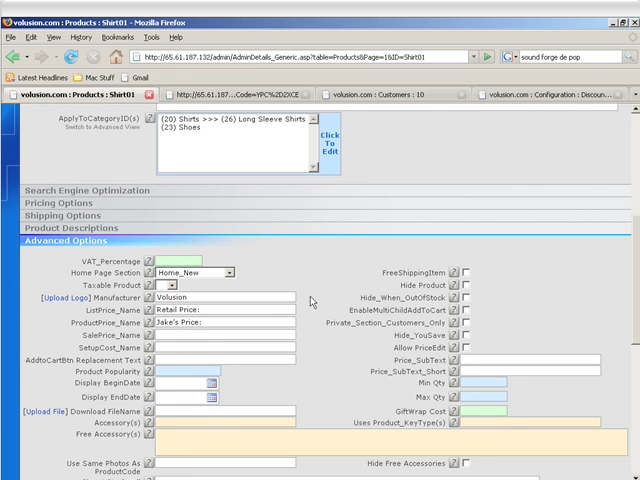
{"action": "double_click", "coordinate": [108, 260]}
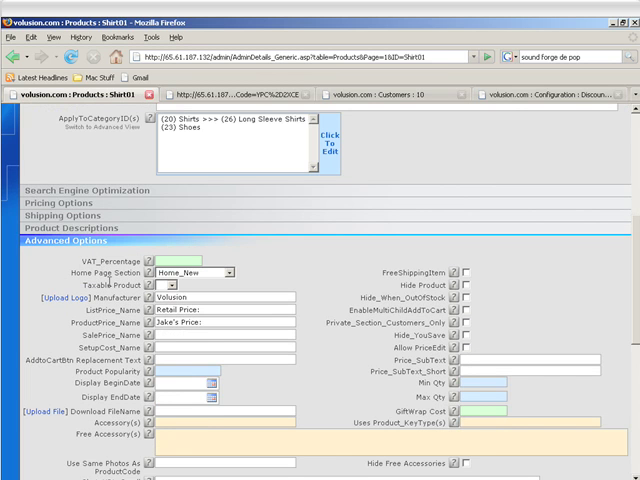
{"action": "double_click", "coordinate": [412, 270]}
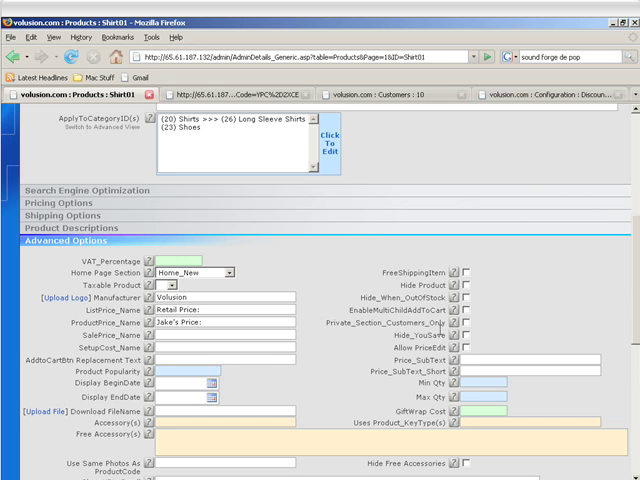
{"action": "double_click", "coordinate": [392, 310]}
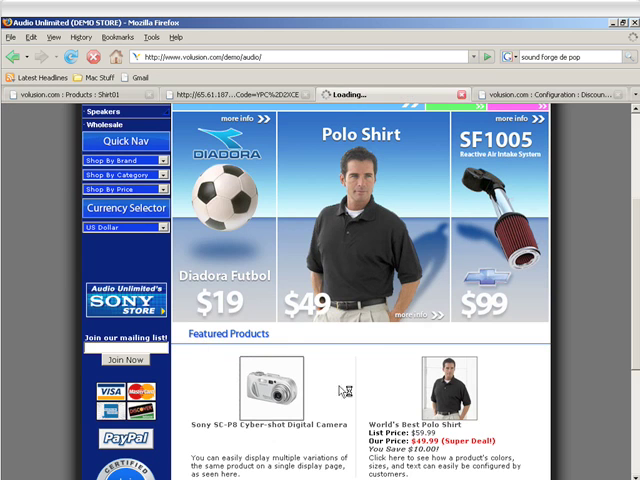
Step: View the Sony Cyber-shot Digital Camera storefront page and its accessories layout
{"action": "left_click", "coordinate": [256, 390]}
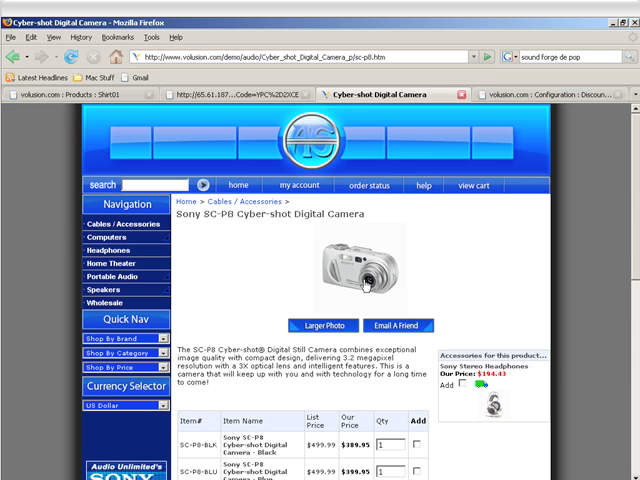
{"action": "scroll", "scroll_direction": "down", "scroll_amount": 3}
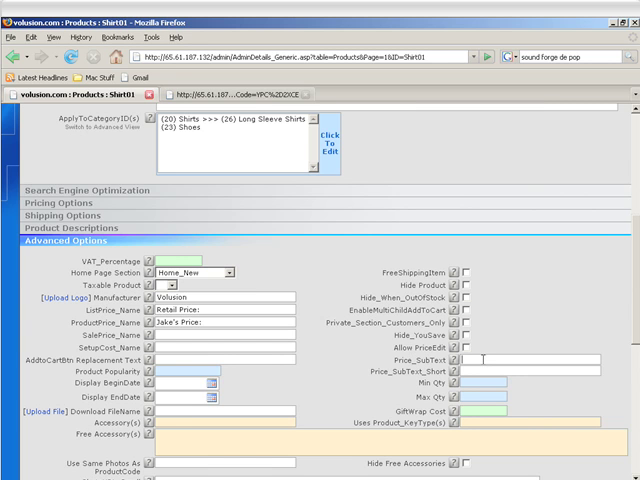
Step: Enter 'this is the price s' in Price_SubText and save Shirt01's changes
{"action": "type", "text": "4"}
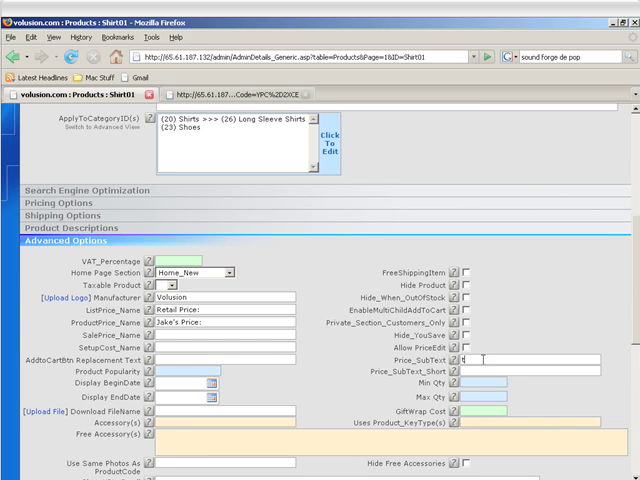
{"action": "type", "text": "this is the price s"}
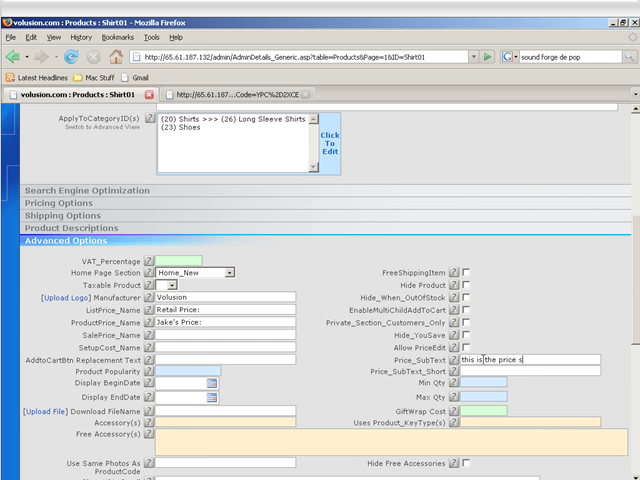
{"action": "scroll", "scroll_direction": "down", "scroll_amount": 3}
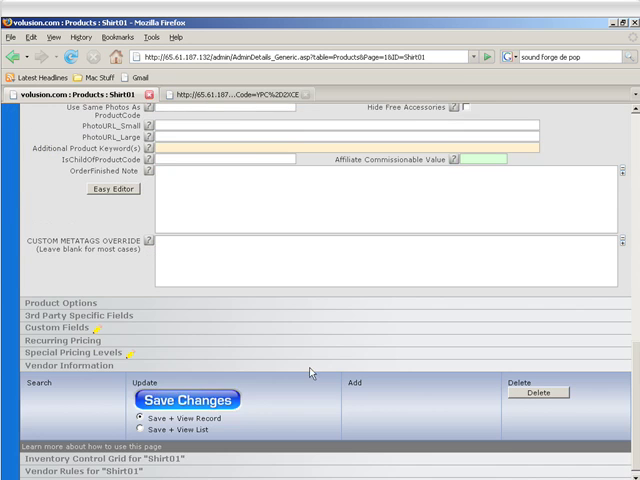
{"action": "left_click", "coordinate": [188, 400]}
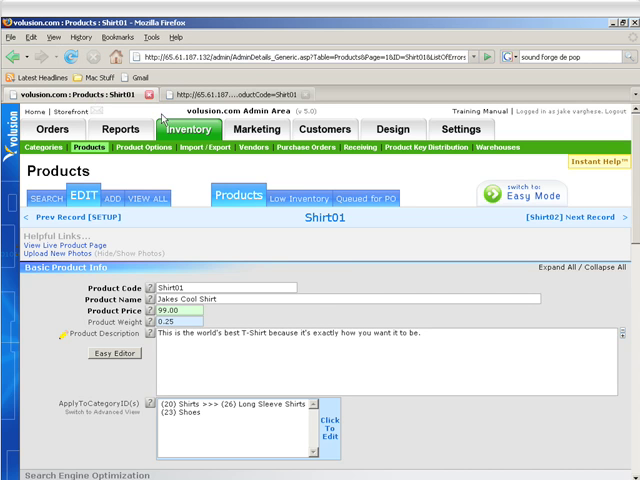
{"action": "scroll", "scroll_direction": "down", "scroll_amount": 3}
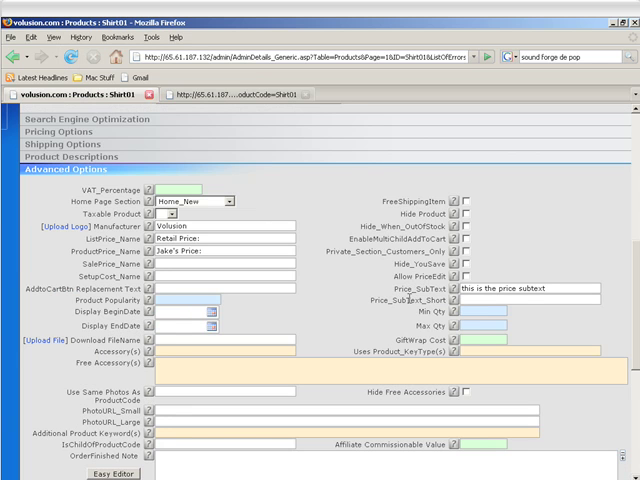
{"action": "double_click", "coordinate": [390, 300]}
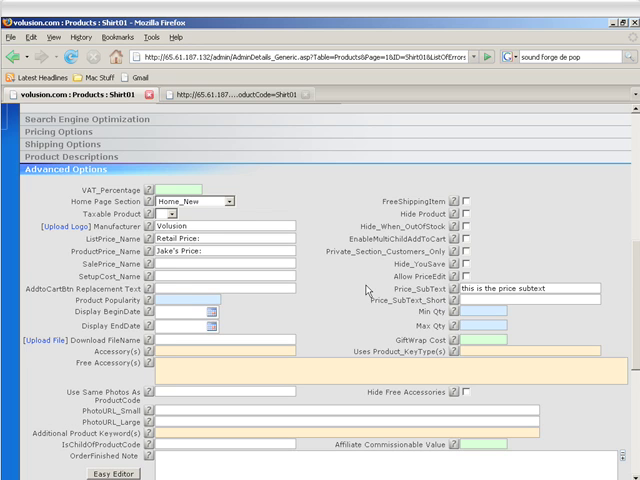
{"action": "left_click", "coordinate": [176, 288]}
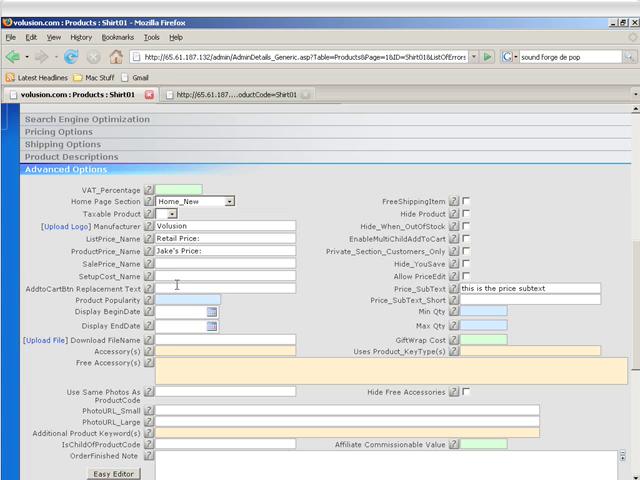
Step: Set AddtoCartBtn ReplacementText to 'Out Of Stock' and return to the Shirt01 editor
{"action": "type", "text": "Out"}
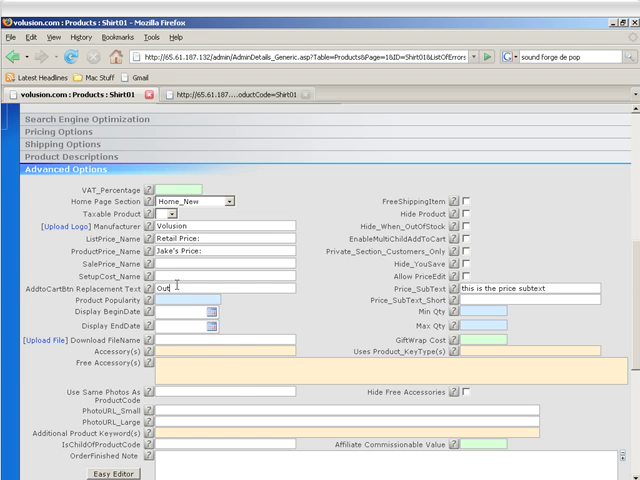
{"action": "type", "text": "Of Stock"}
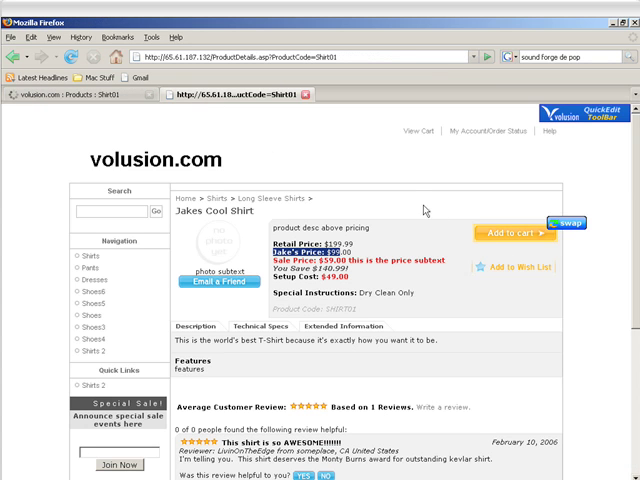
{"action": "left_click", "coordinate": [76, 56]}
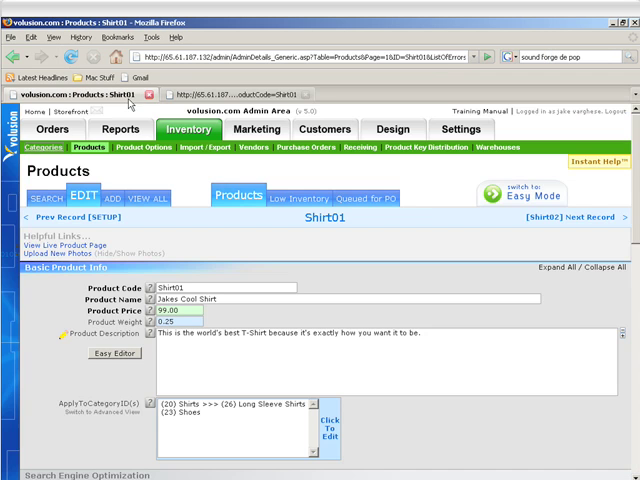
{"action": "scroll", "scroll_direction": "down", "scroll_amount": 3}
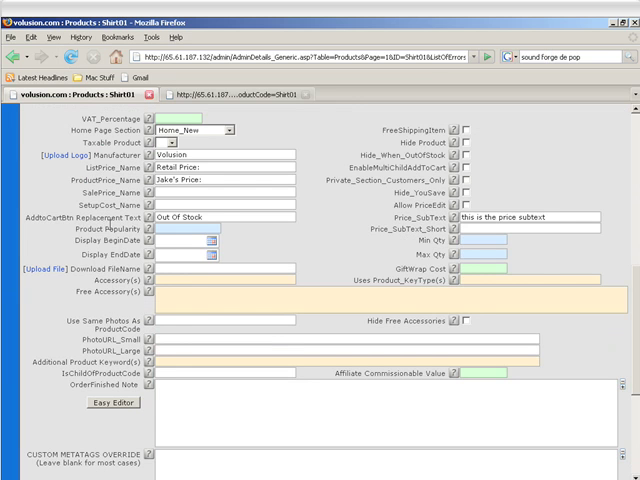
{"action": "double_click", "coordinate": [104, 226]}
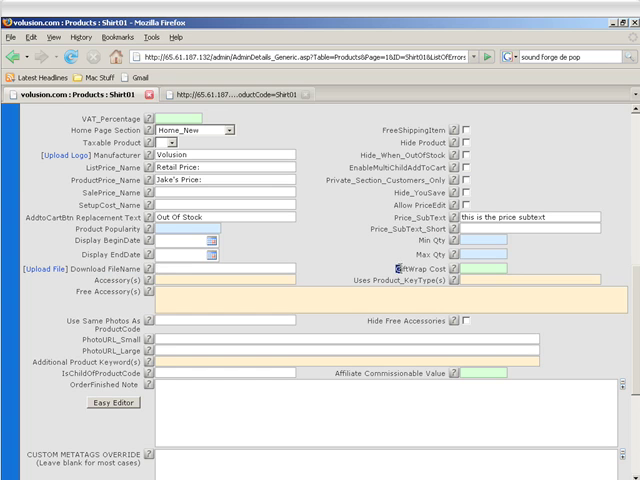
{"action": "double_click", "coordinate": [420, 268]}
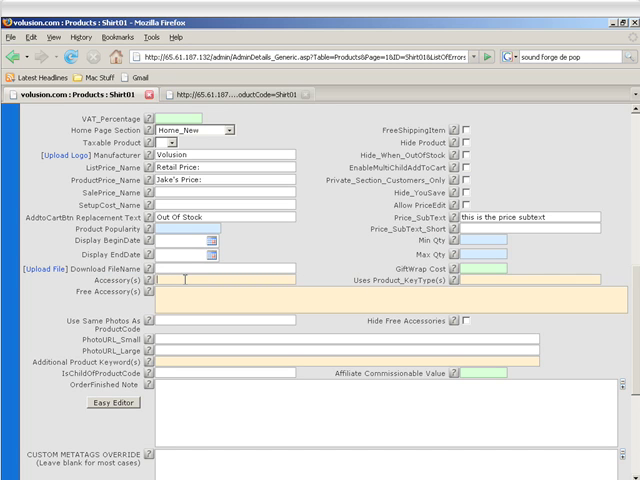
{"action": "mouse_move", "coordinate": [230, 228]}
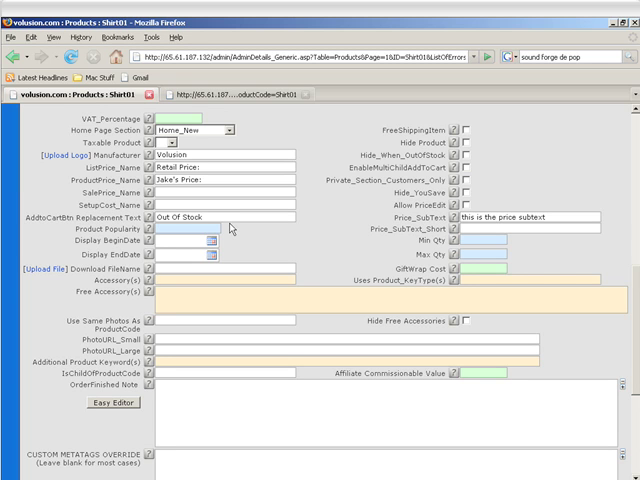
Step: Enter 'ties01, cufflinks01' as Shirt01's accessory product codes
{"action": "type", "text": "tie"}
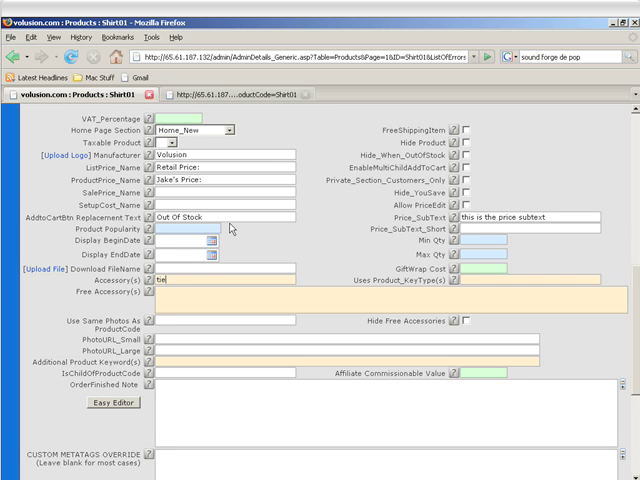
{"action": "type", "text": "ies01, cu"}
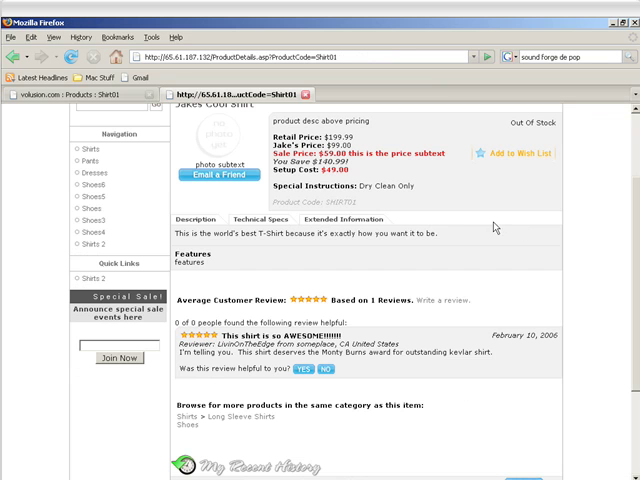
{"action": "mouse_move", "coordinate": [504, 264]}
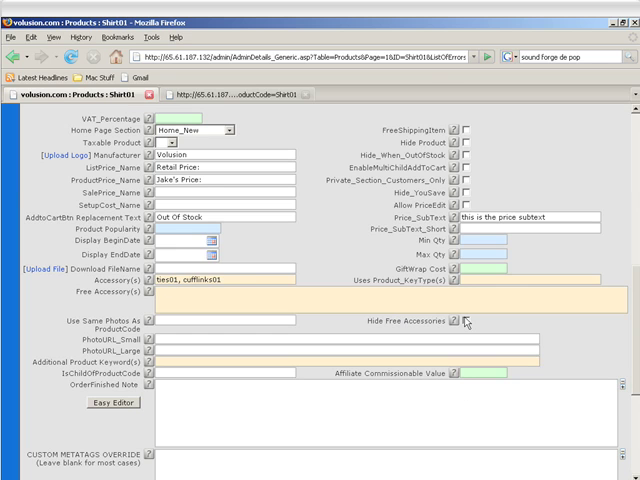
{"action": "mouse_move", "coordinate": [222, 332]}
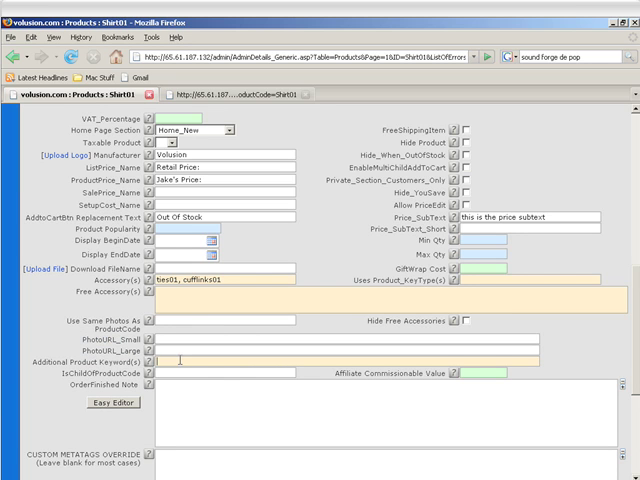
Step: Enter 'gucci' in Shirt01's Additional Product Keyword(s) field
{"action": "type", "text": "gucci"}
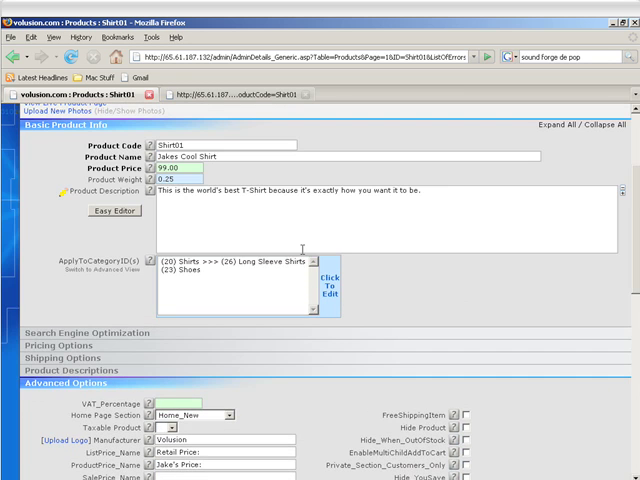
Step: Scroll down past the gucci, high collar, blue sky keywords to reach Save Changes
{"action": "scroll", "scroll_direction": "down", "scroll_amount": 3}
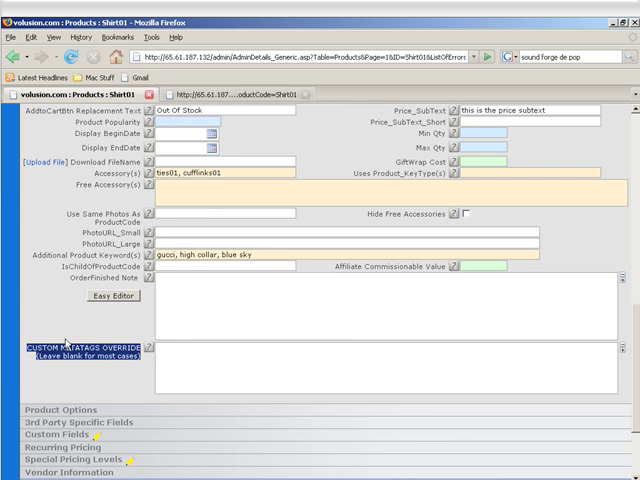
{"action": "scroll", "scroll_direction": "down", "scroll_amount": 3}
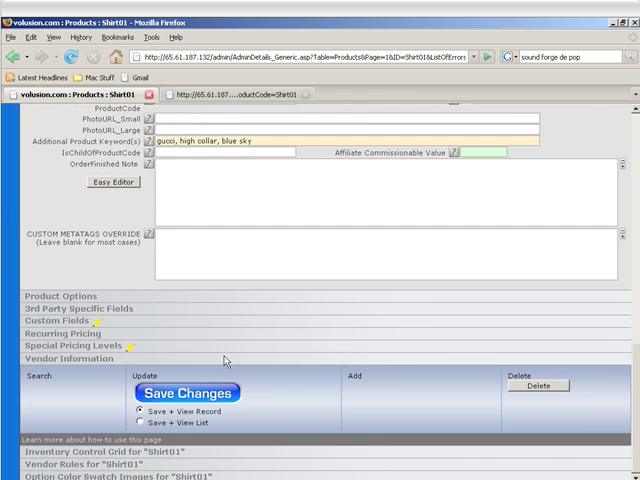